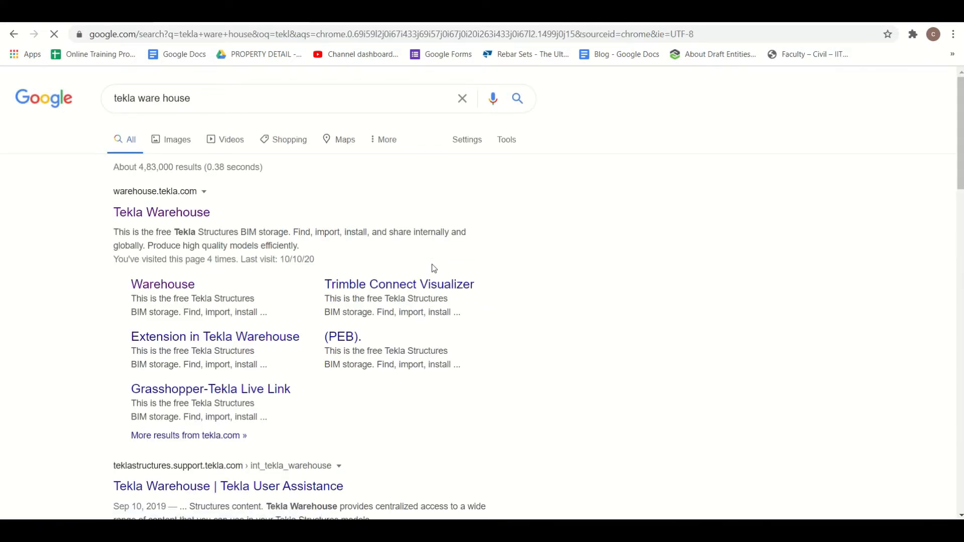
# Open the Tekla Warehouse link from the 'tekla ware house' Google results
pyautogui.click(162, 212)
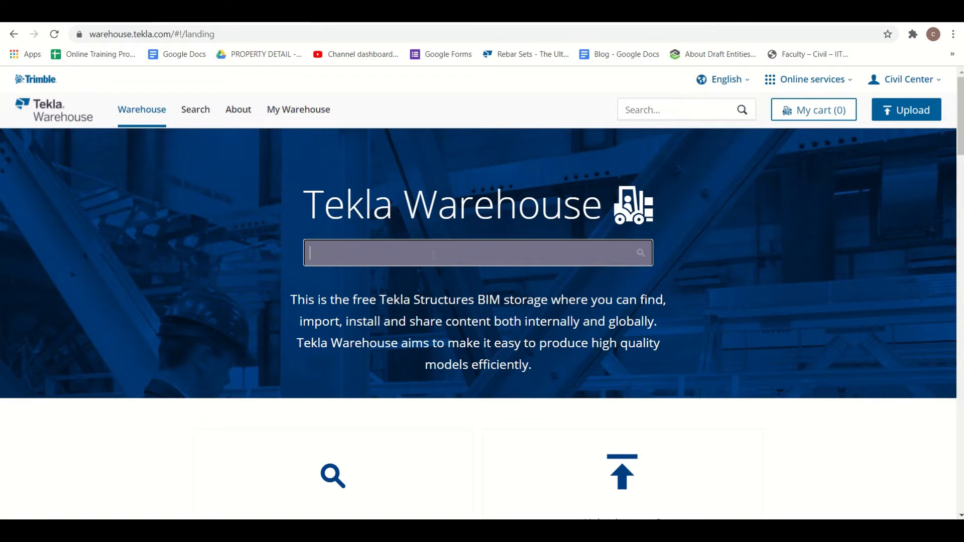
# Search Tekla Warehouse for 'fabrication' to list 34 content items
pyautogui.write('f')
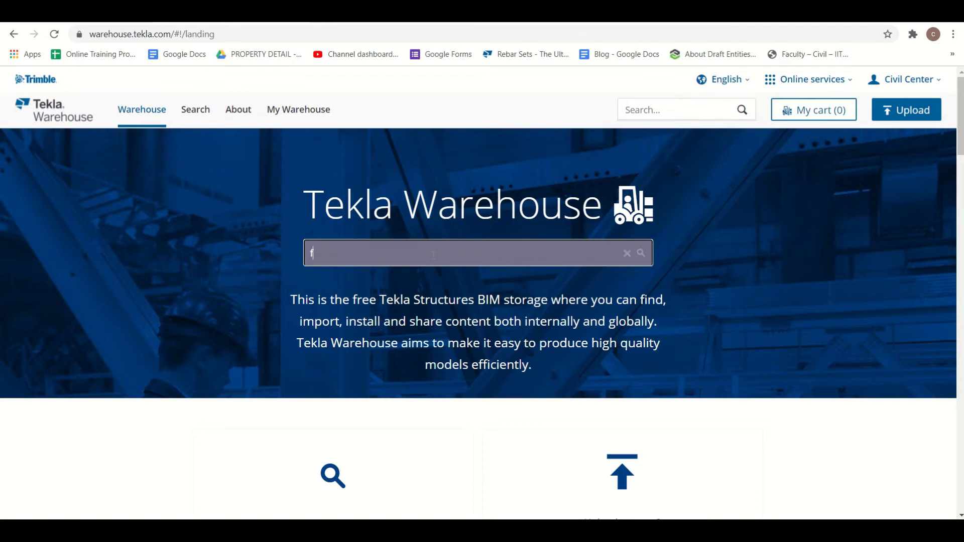
pyautogui.write('ar')
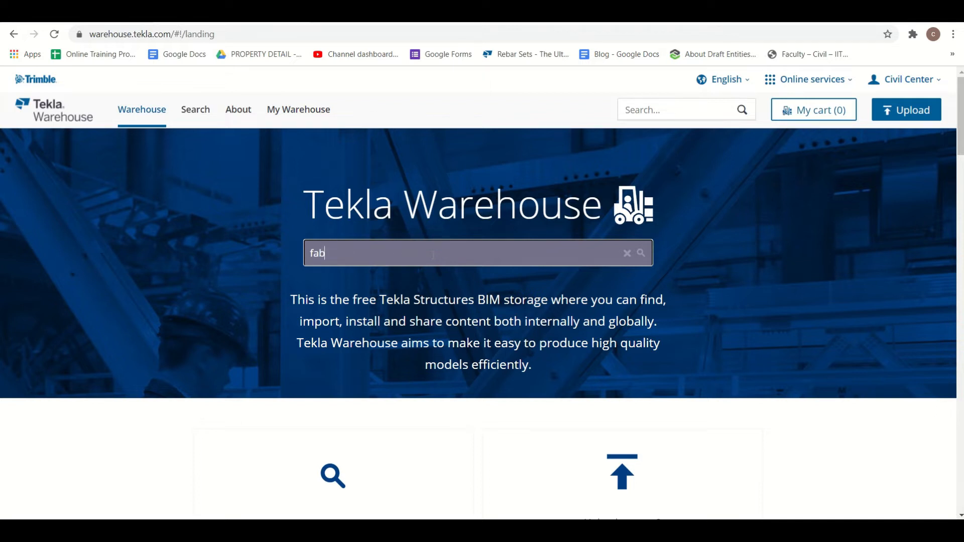
pyautogui.write('rication')
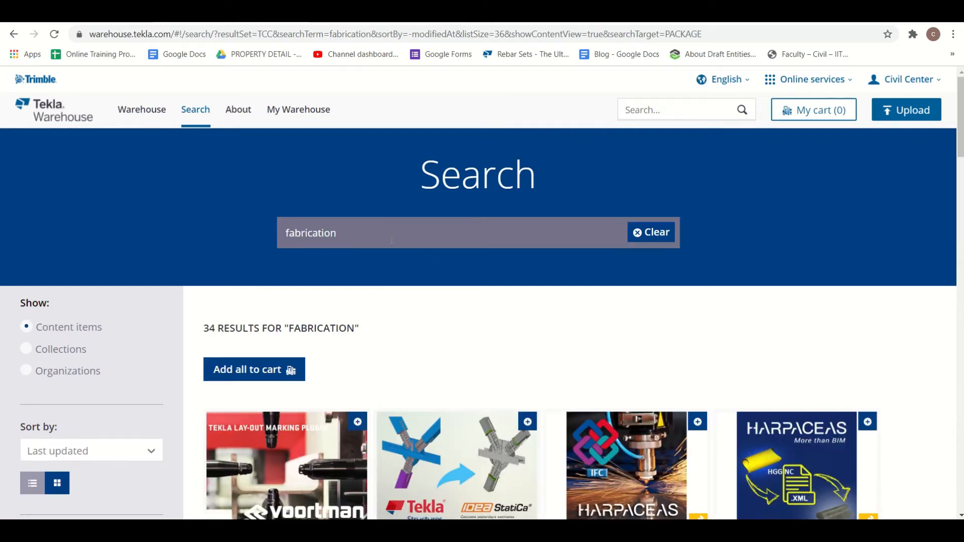
# Open the 'Model export from Tekla Structures' item by Steel Projects
pyautogui.scroll(-3)
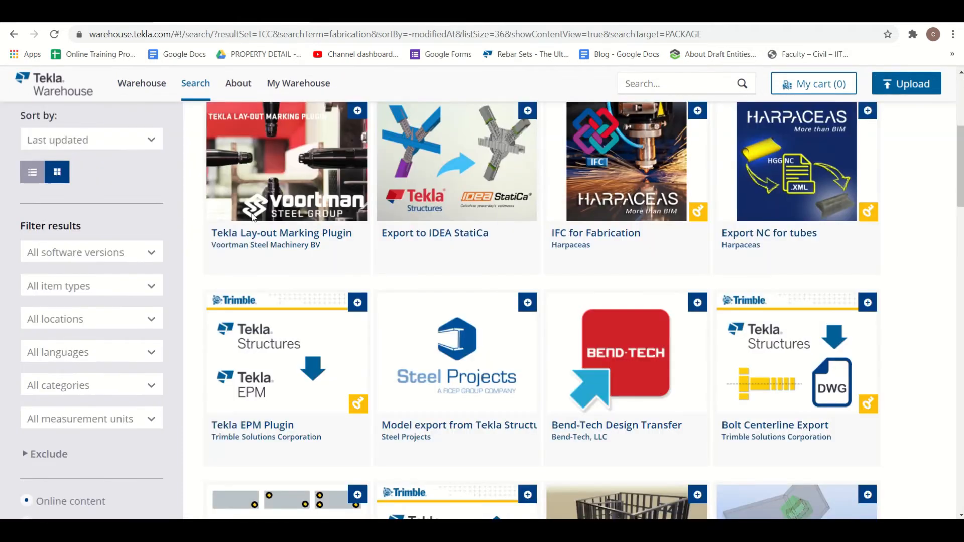
pyautogui.scroll(-3)
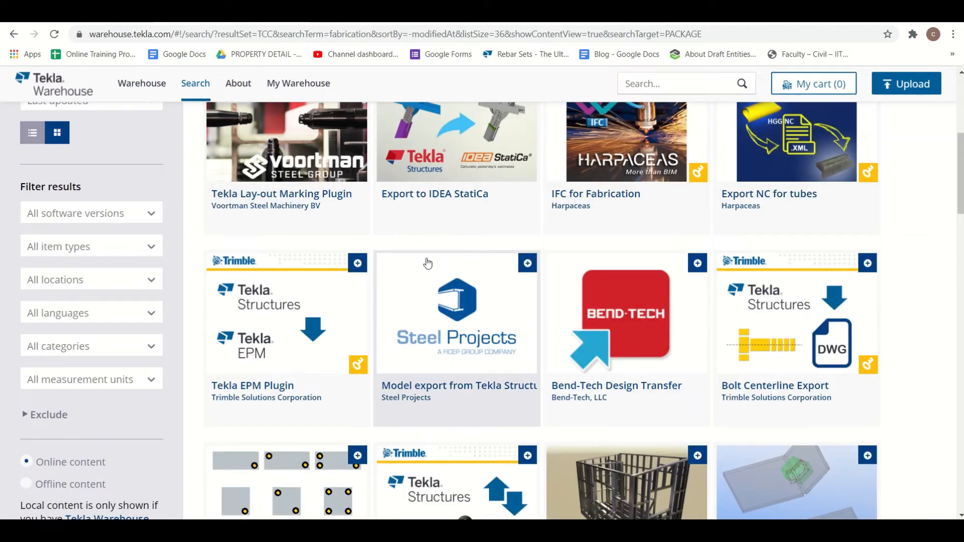
pyautogui.moveTo(587, 373)
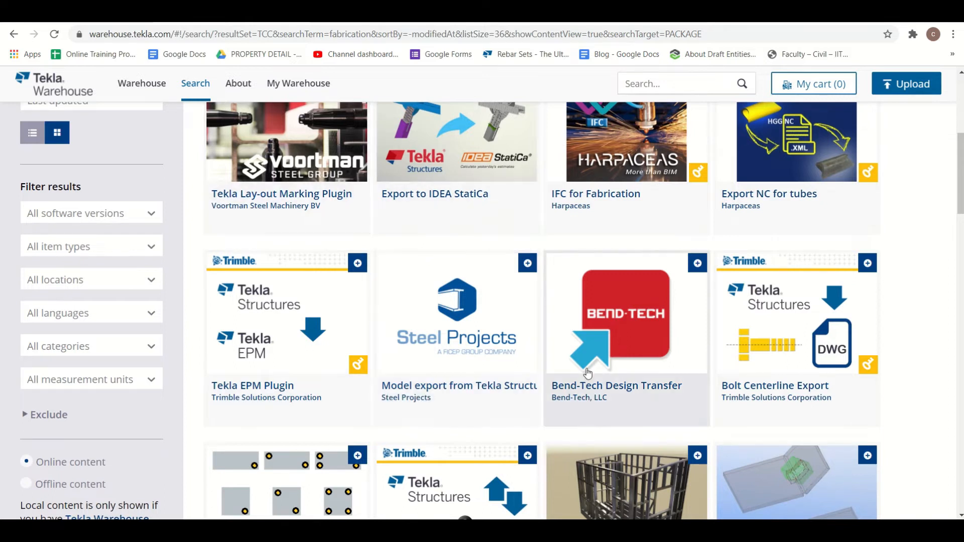
pyautogui.scroll(3)
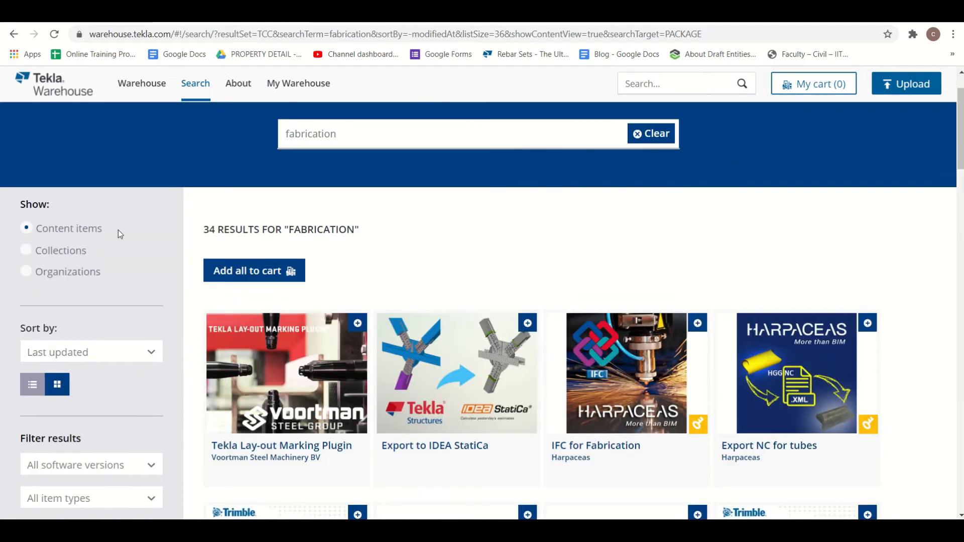
pyautogui.scroll(-3)
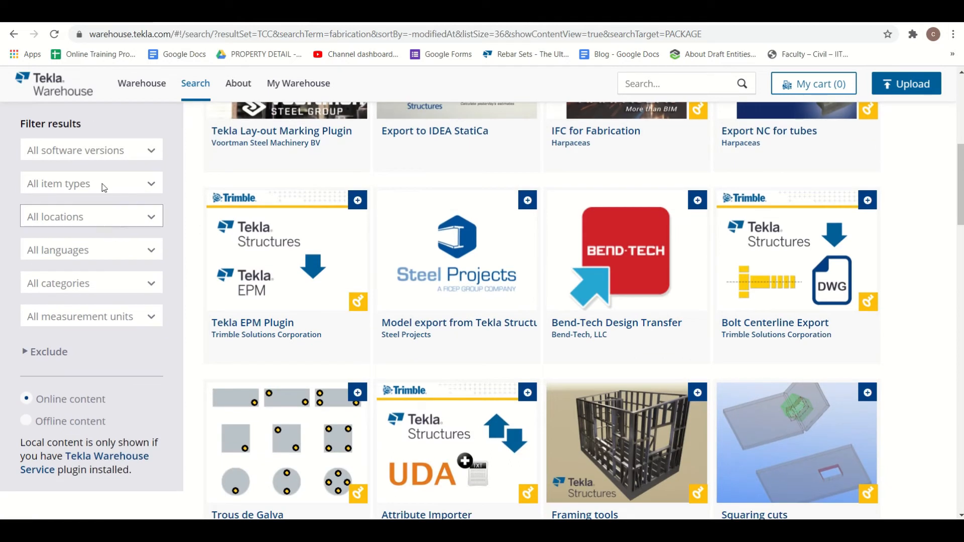
pyautogui.moveTo(63, 307)
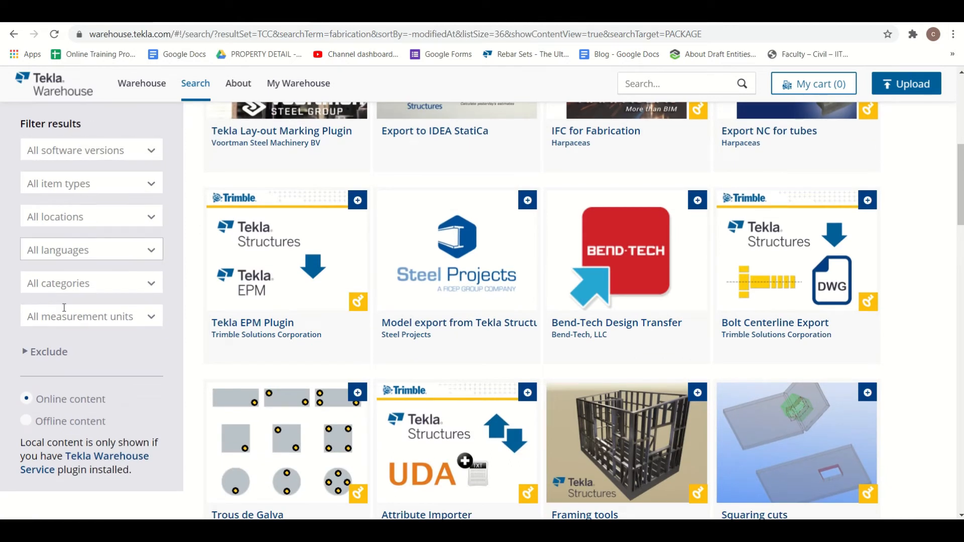
pyautogui.moveTo(465, 262)
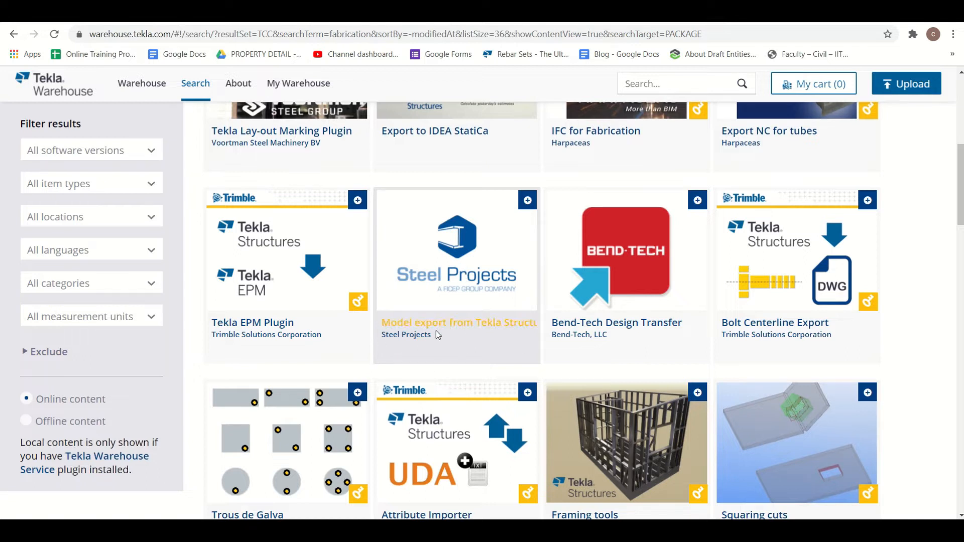
pyautogui.click(458, 323)
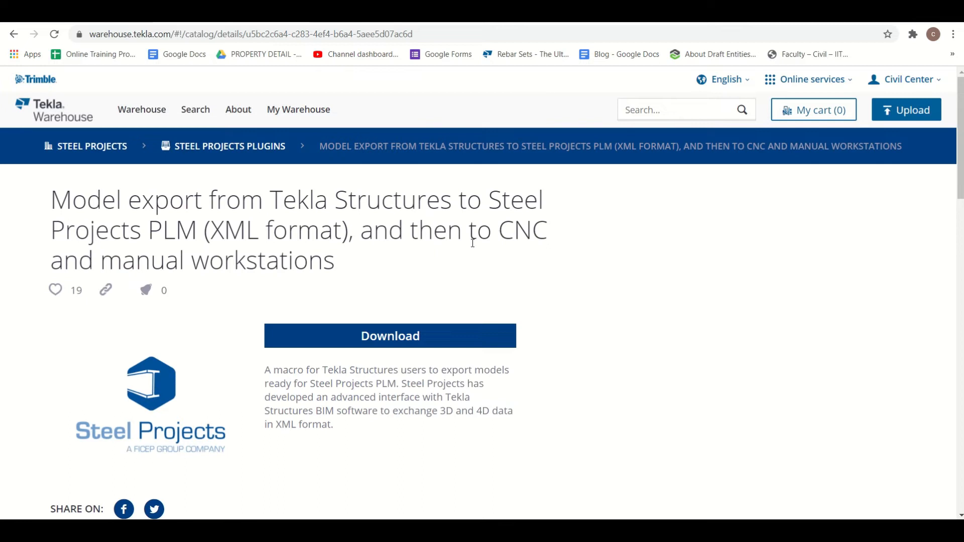
pyautogui.moveTo(446, 339)
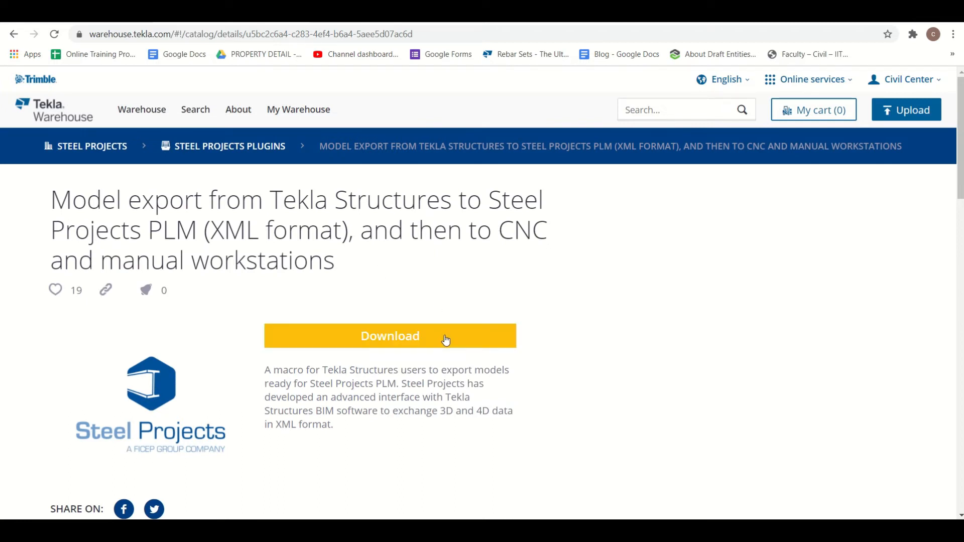
# Download the 64-bit installer for version 3.59
pyautogui.click(389, 336)
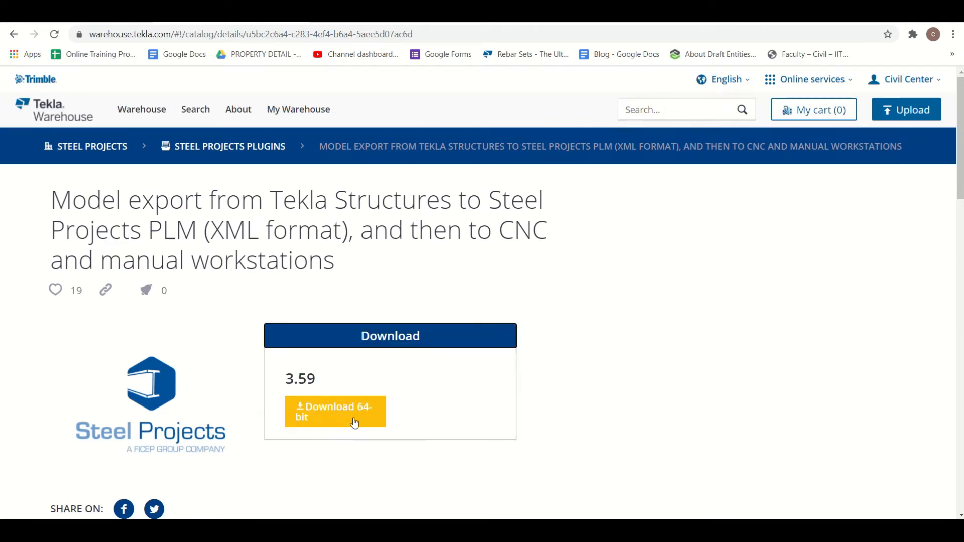
pyautogui.click(335, 411)
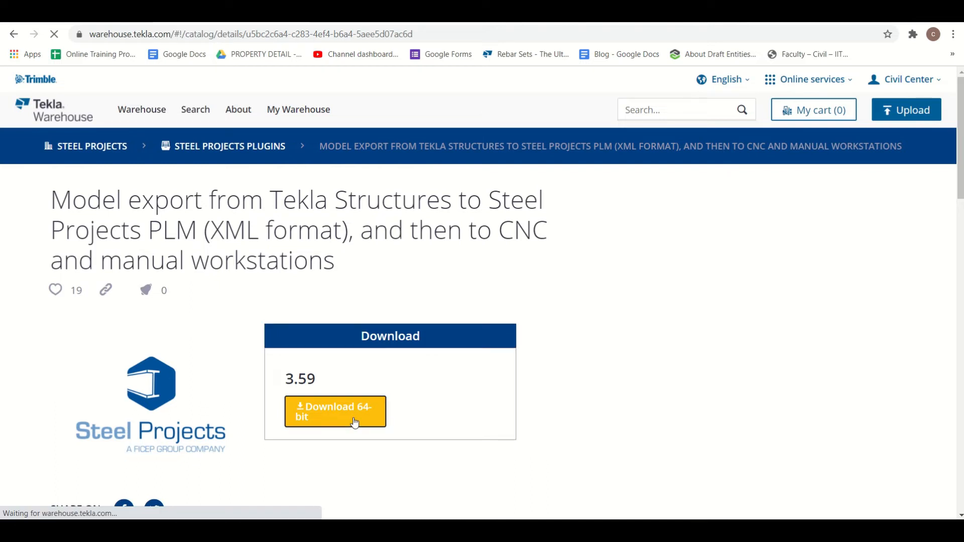
pyautogui.click(335, 411)
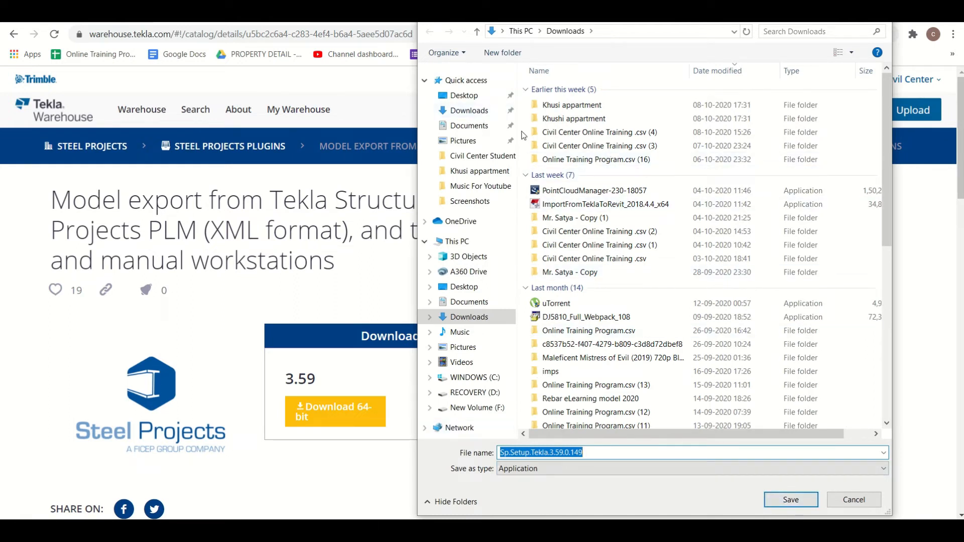
# Save Sp.Setup.Tekla to Downloads and run it to start the setup wizard
pyautogui.click(789, 499)
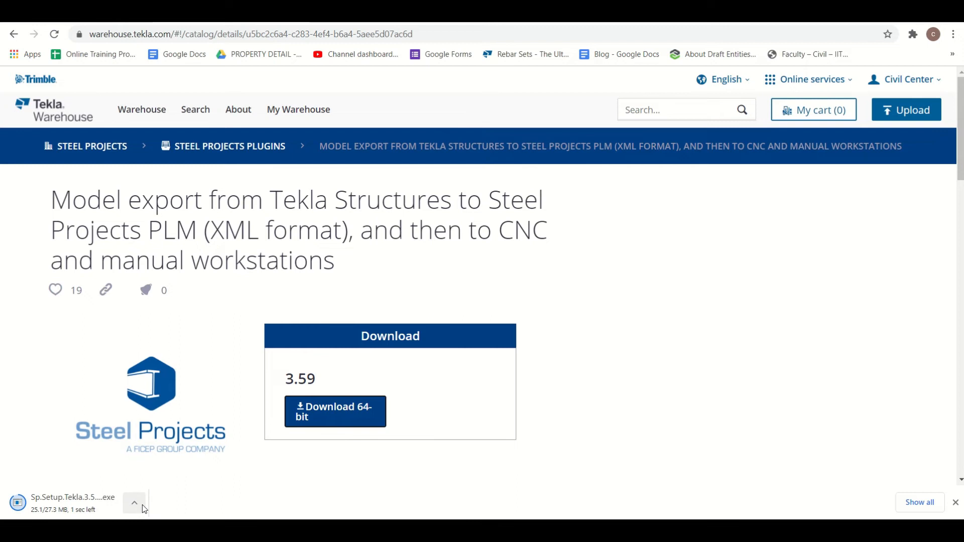
pyautogui.moveTo(200, 470)
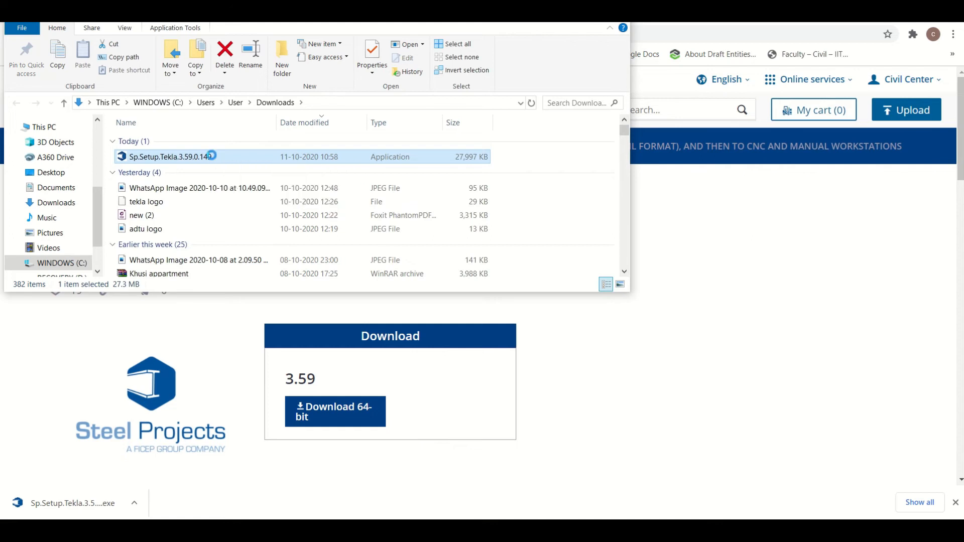
pyautogui.rightClick(169, 156)
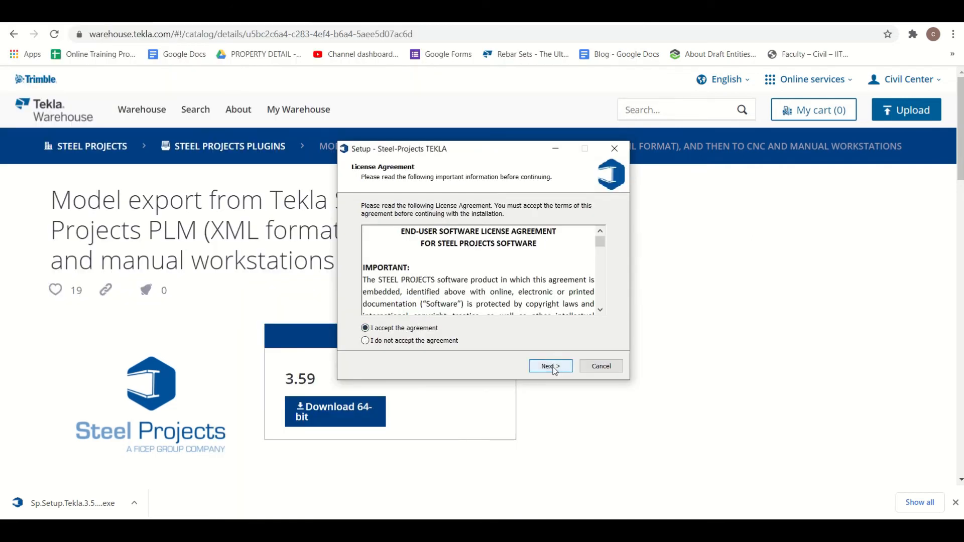
# Accept the license, keep the SteelProjects shortcuts folder, and finish the Steel-Projects TEKLA setup
pyautogui.click(549, 366)
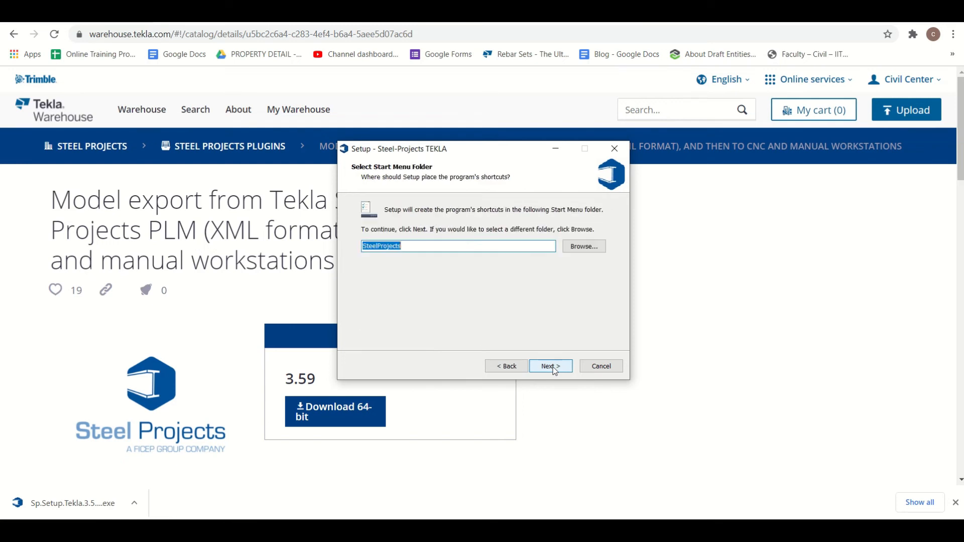
pyautogui.click(549, 366)
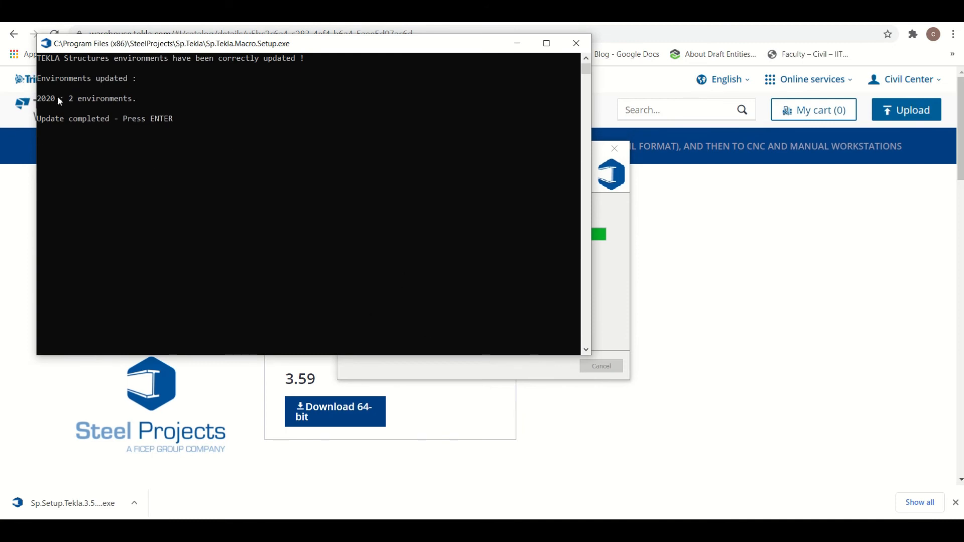
pyautogui.moveTo(54, 134)
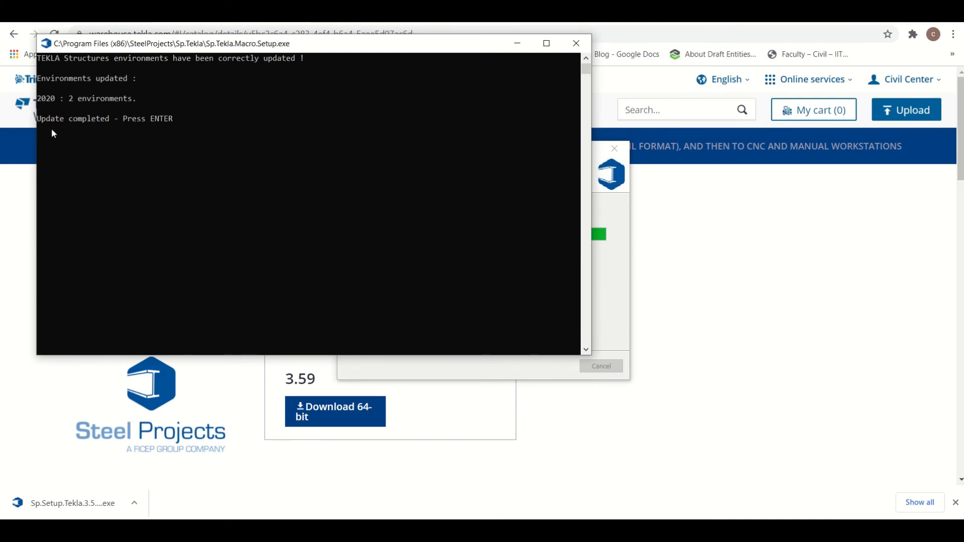
pyautogui.moveTo(96, 133)
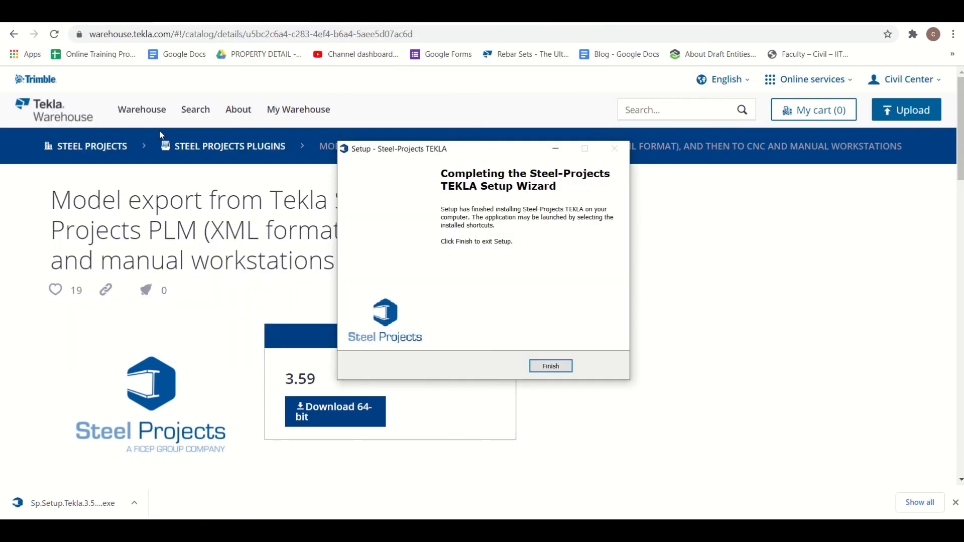
pyautogui.click(550, 366)
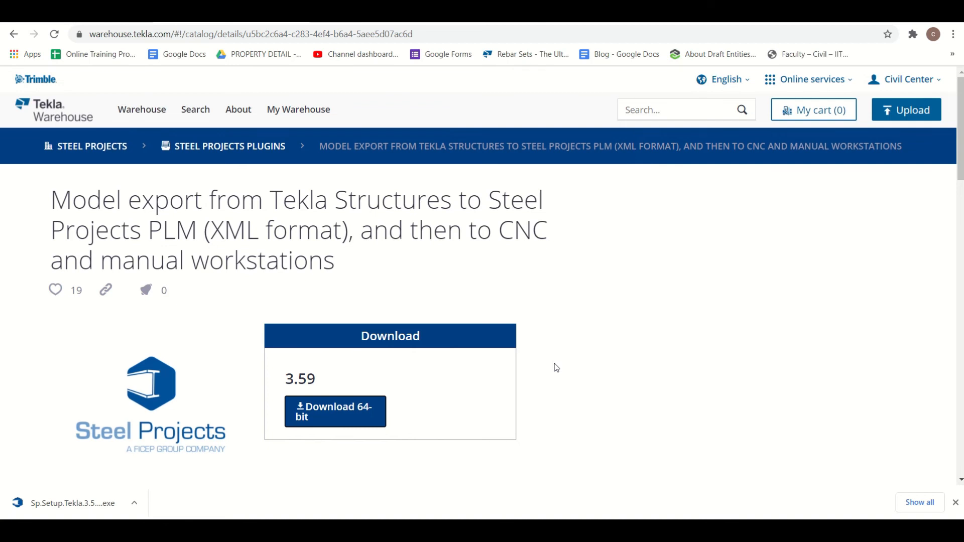
pyautogui.moveTo(623, 408)
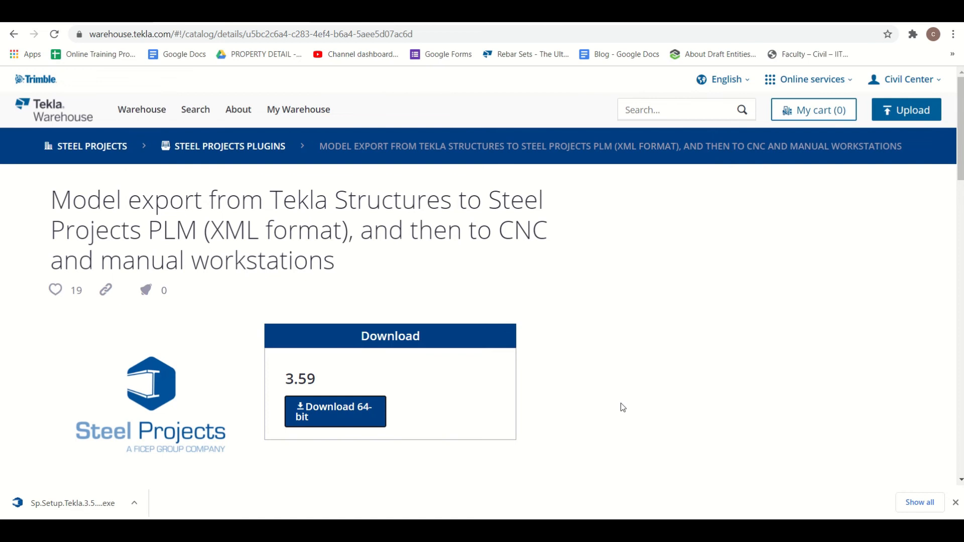
pyautogui.scroll(-3)
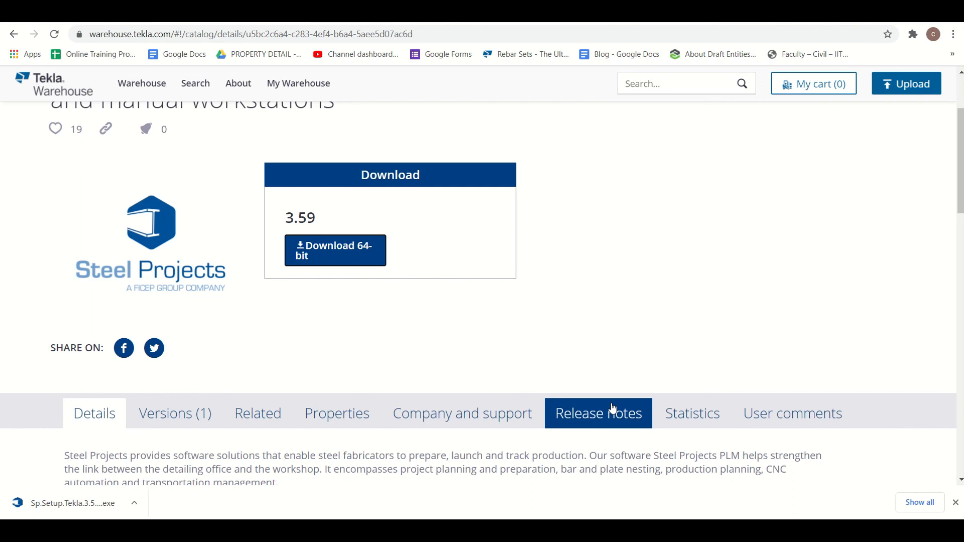
pyautogui.moveTo(621, 401)
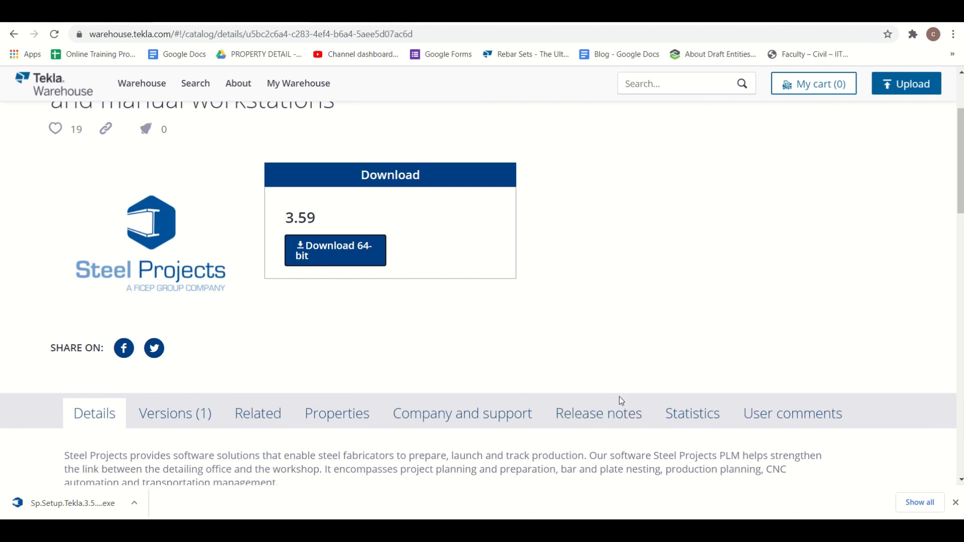